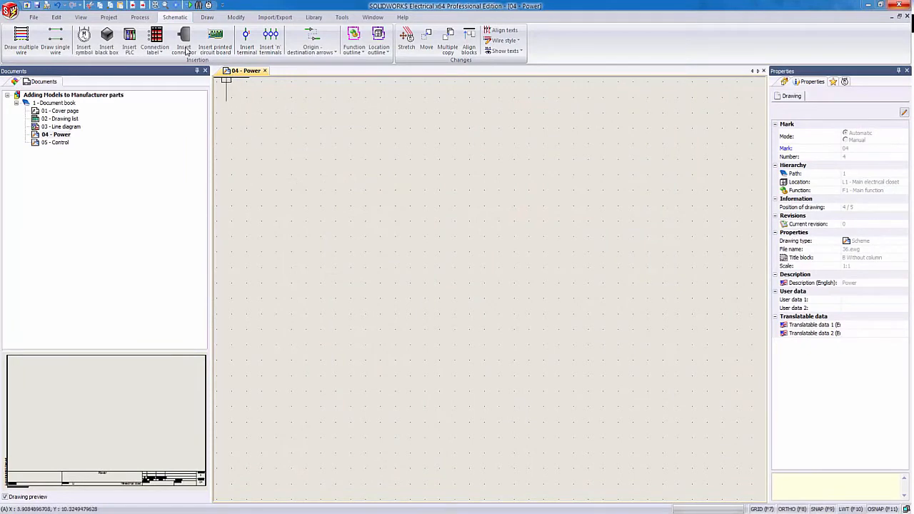
Start a connector on the Power drawing and add Molex male pin 02-09-2103 from Demonstration_Library.
click(184, 38)
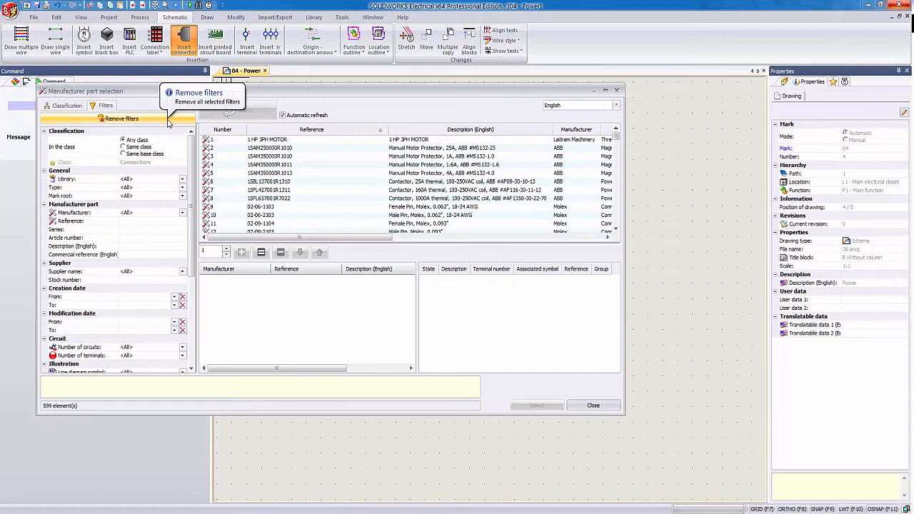
mouse_move(140, 356)
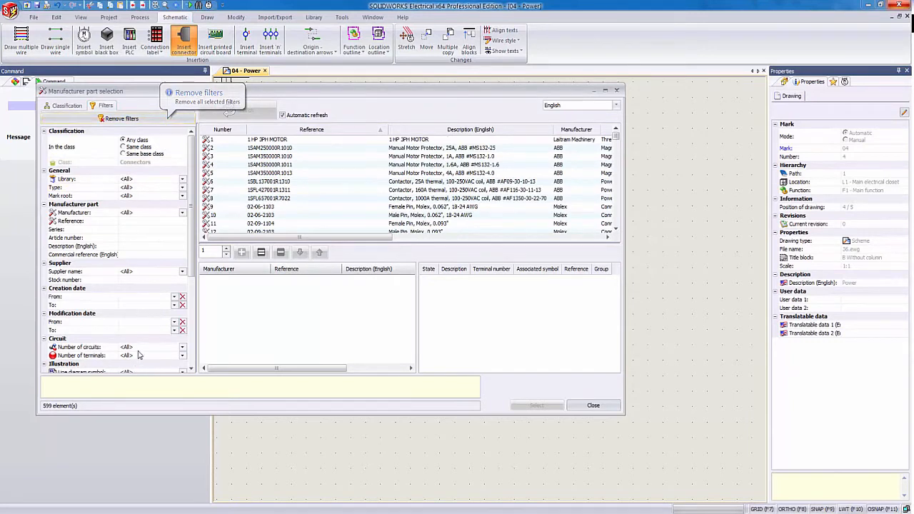
mouse_move(173, 179)
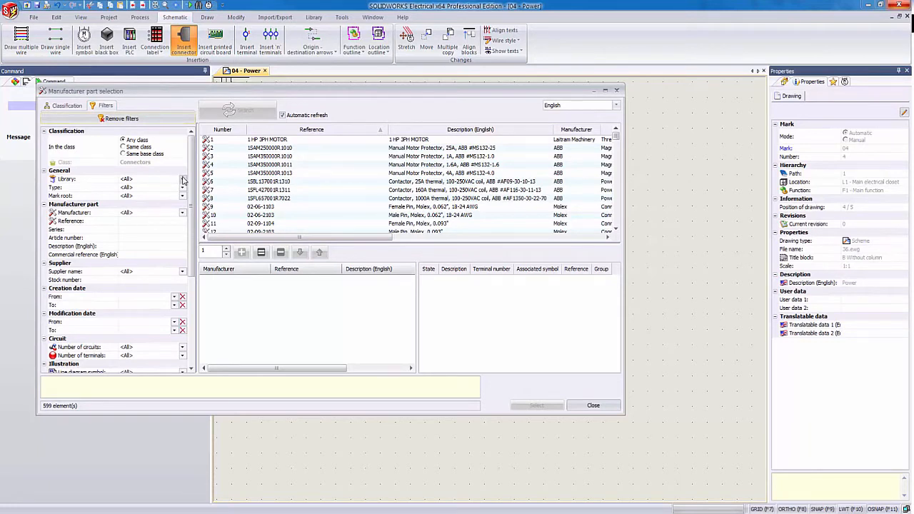
click(183, 179)
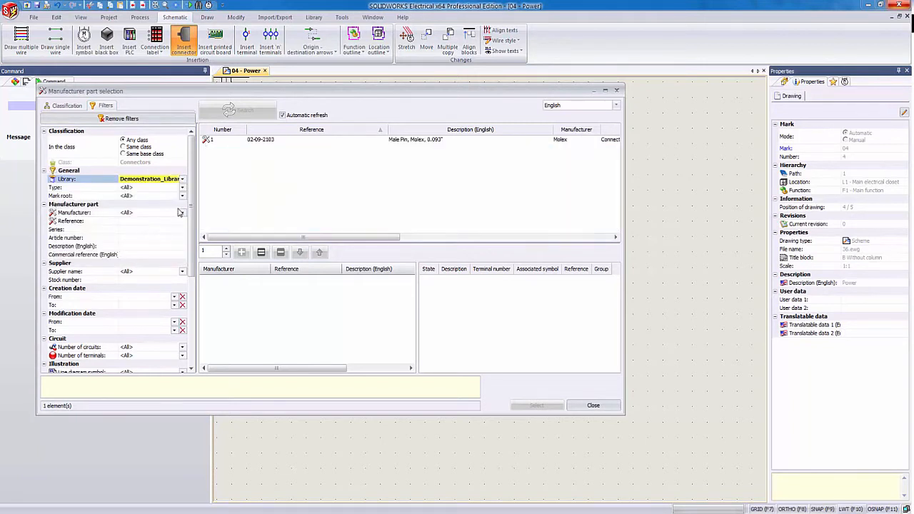
click(279, 139)
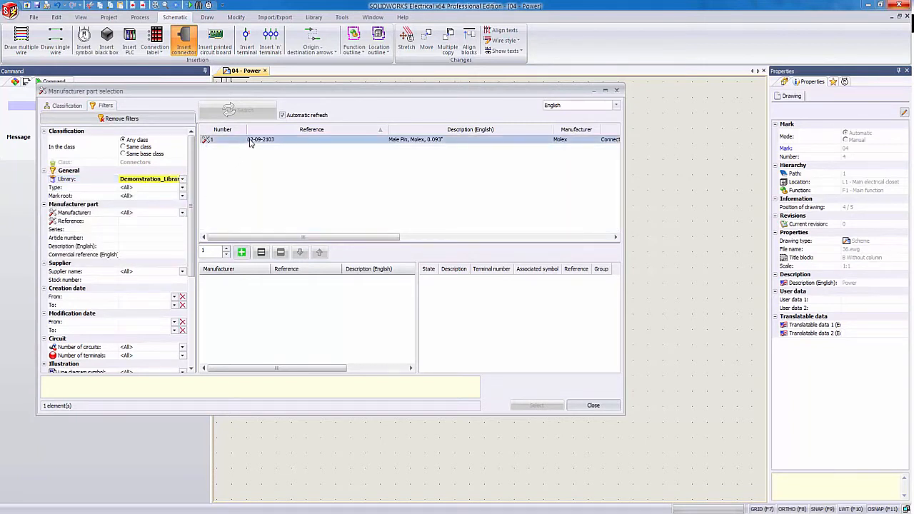
click(261, 139)
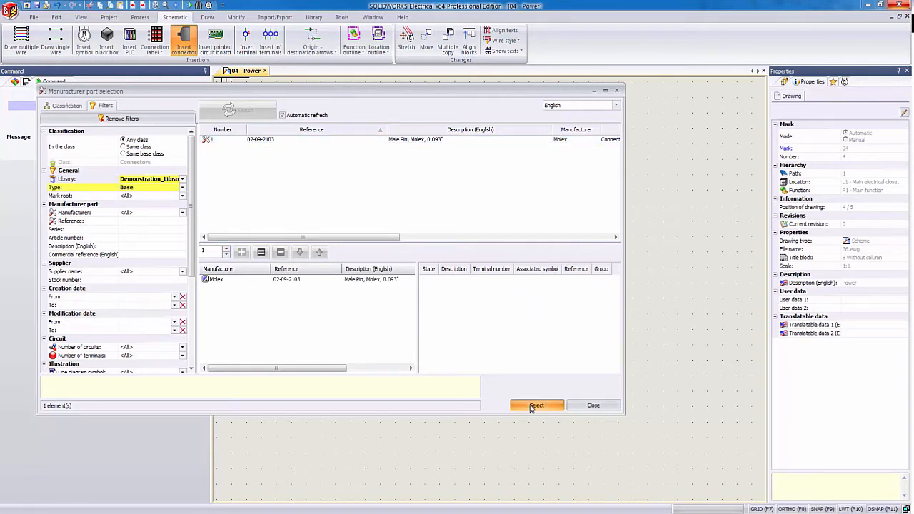
Confirm the part and view X1's Power male pin circuit with terminals 1a and 1b.
click(536, 405)
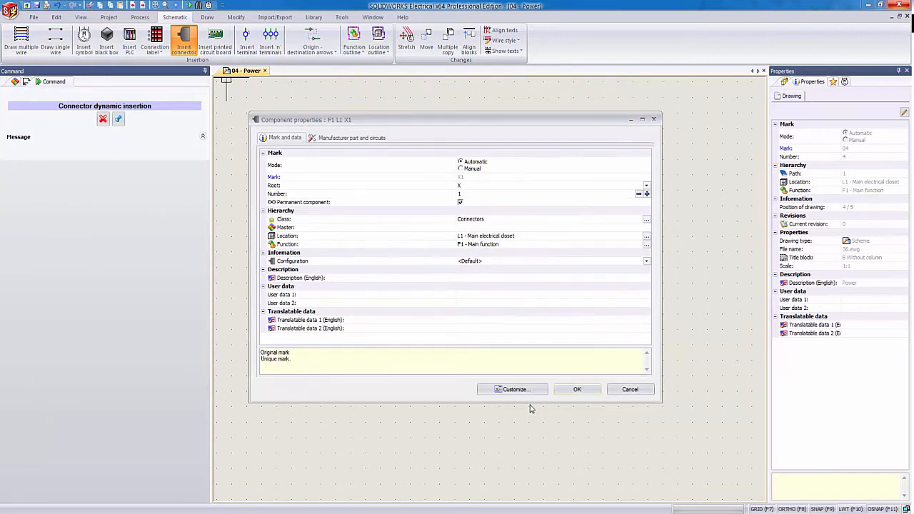
mouse_move(503, 401)
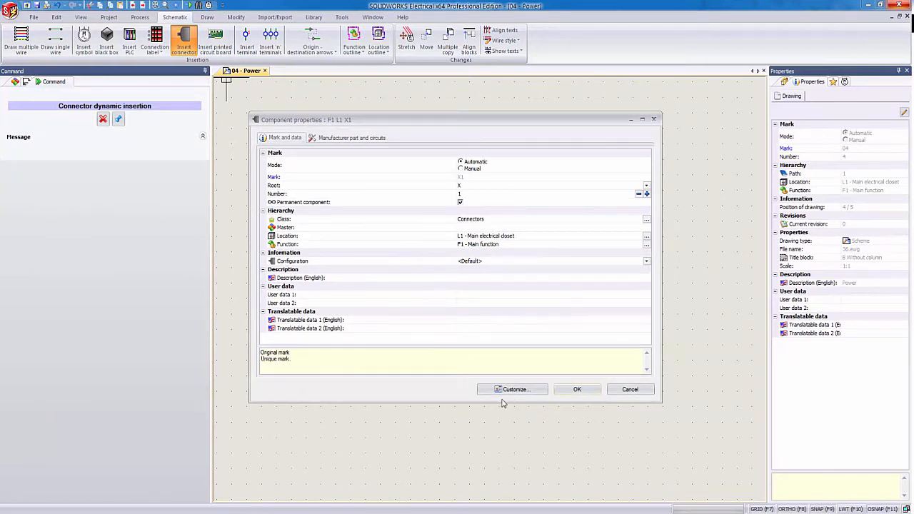
click(351, 137)
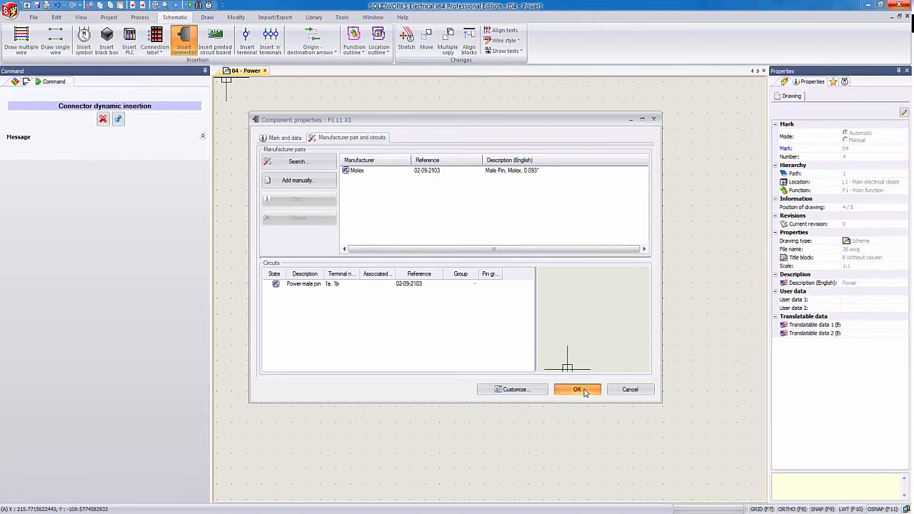
Accept X1's properties and insert it with the 'One symbol per pin' configuration.
click(578, 389)
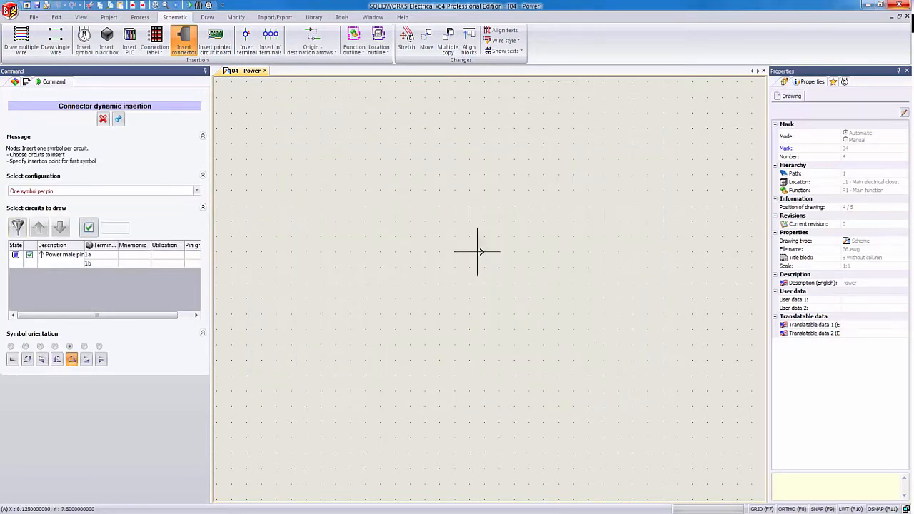
mouse_move(471, 237)
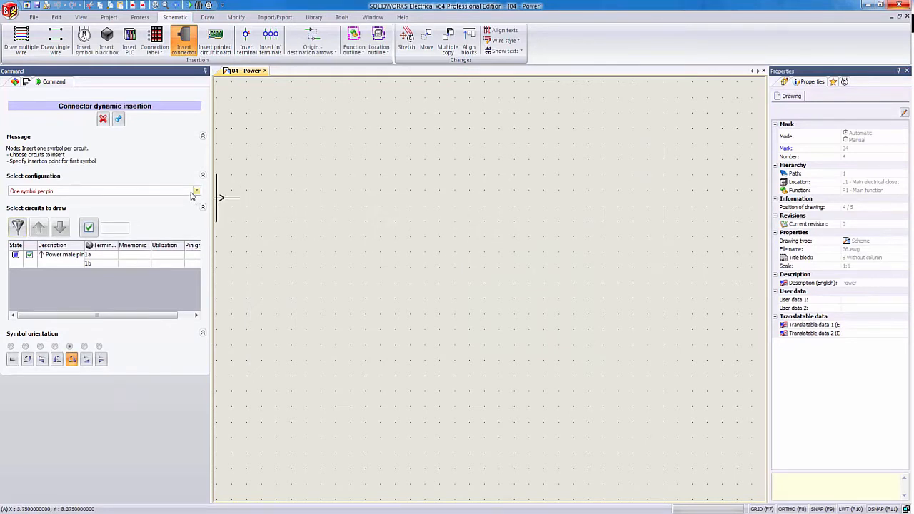
click(195, 190)
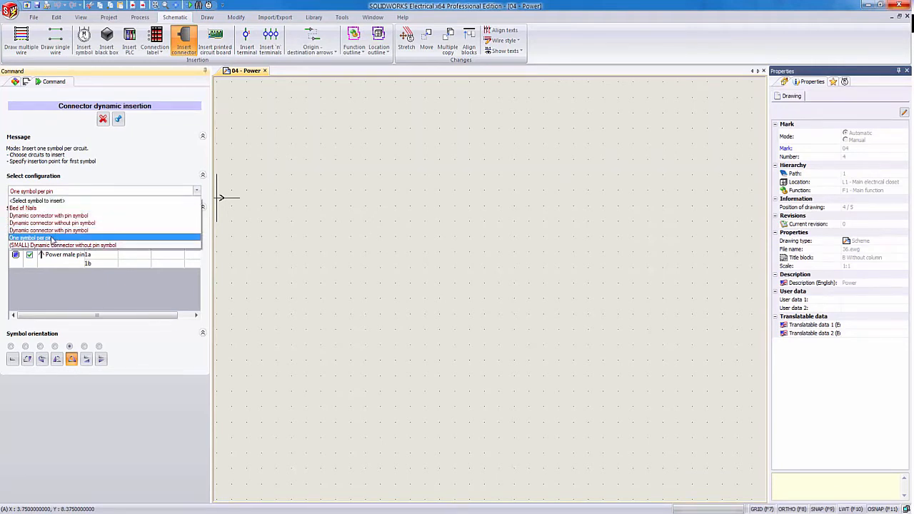
click(52, 238)
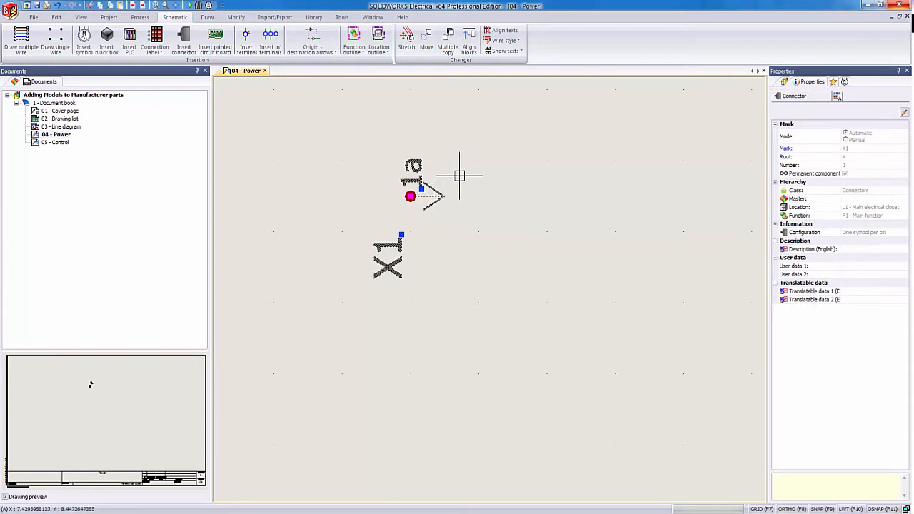
Open pin 1a's symbol properties to see the Molex 02-09-2103 part and circuit.
right_click(429, 193)
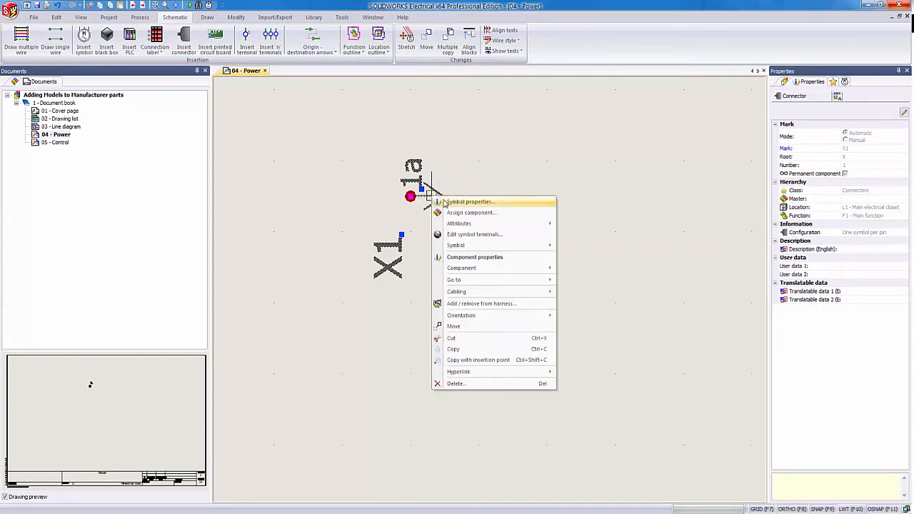
click(469, 201)
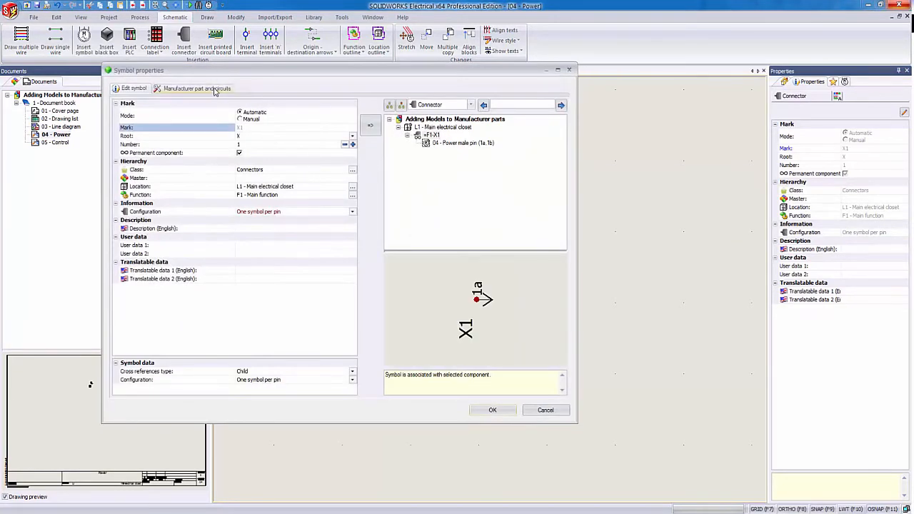
click(196, 88)
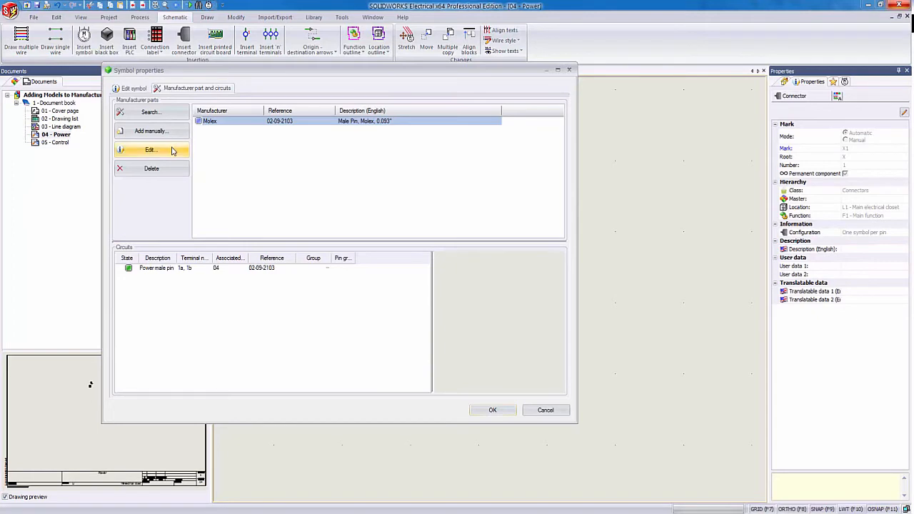
Edit the Molex 02-09-2103 part and assign the crimp file from the molex folder as 3D part.
click(151, 150)
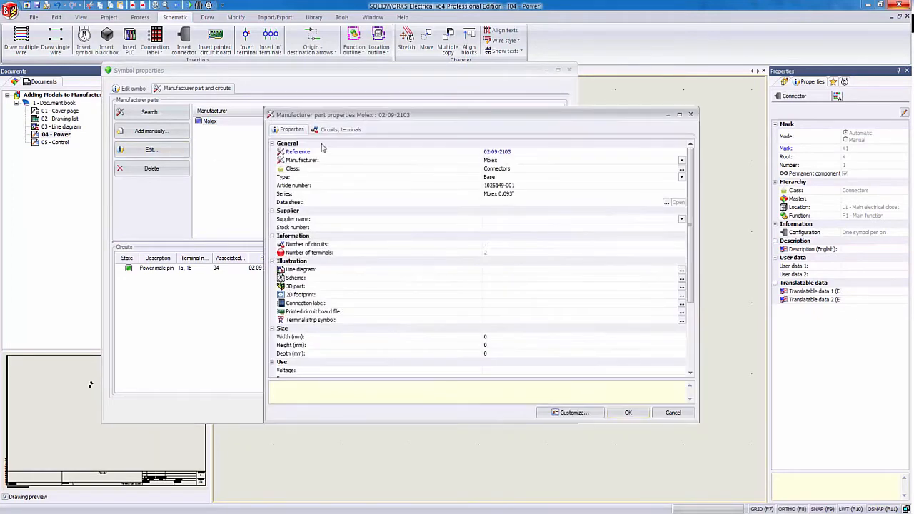
mouse_move(407, 153)
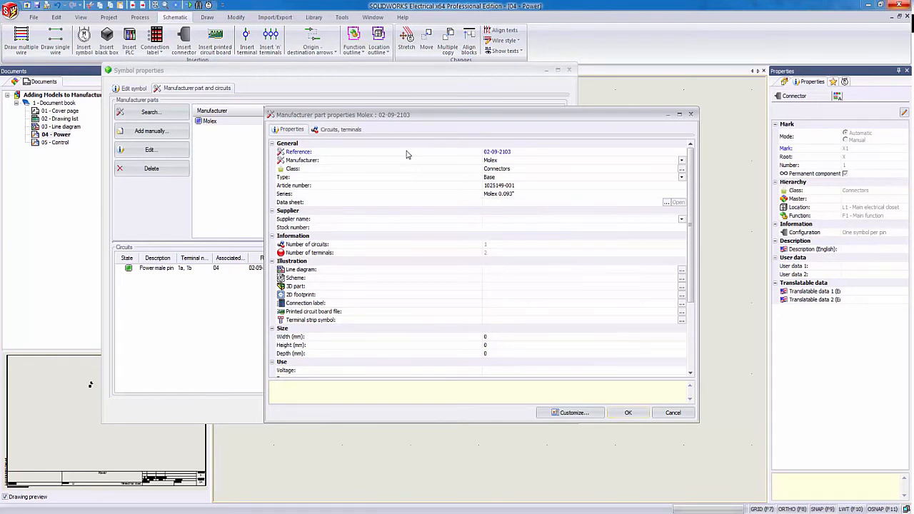
mouse_move(466, 231)
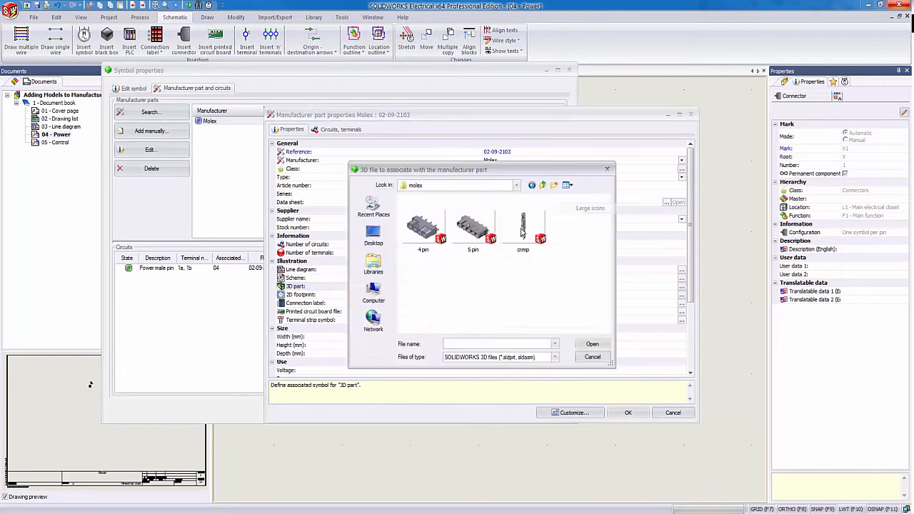
click(523, 225)
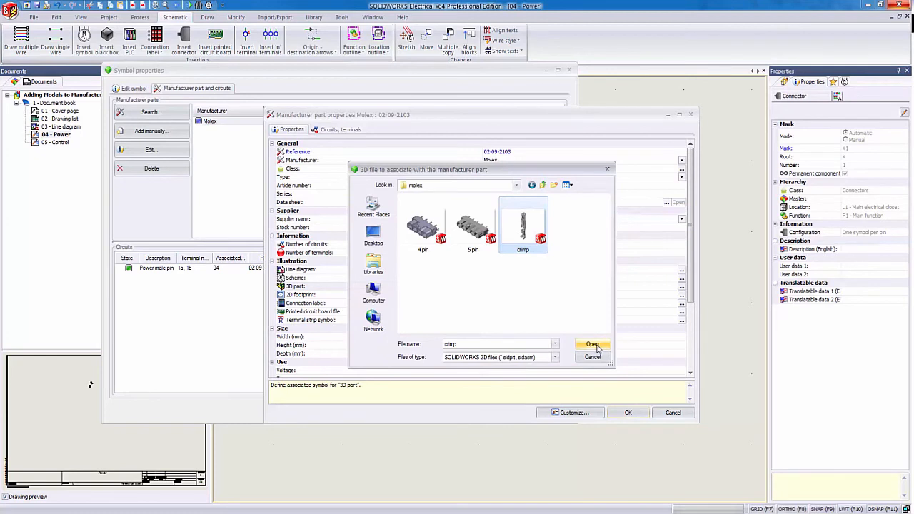
click(592, 344)
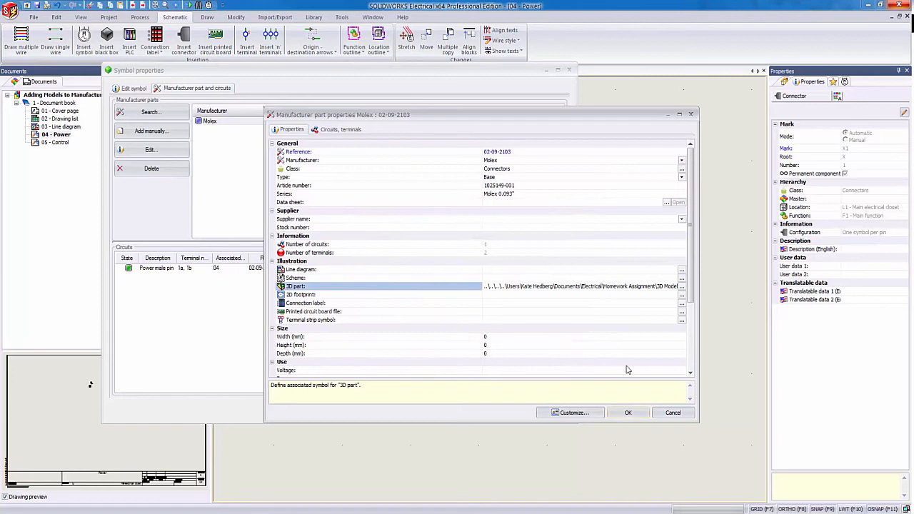
Accept the part edit, choose Update catalog, and close the symbol properties.
click(628, 413)
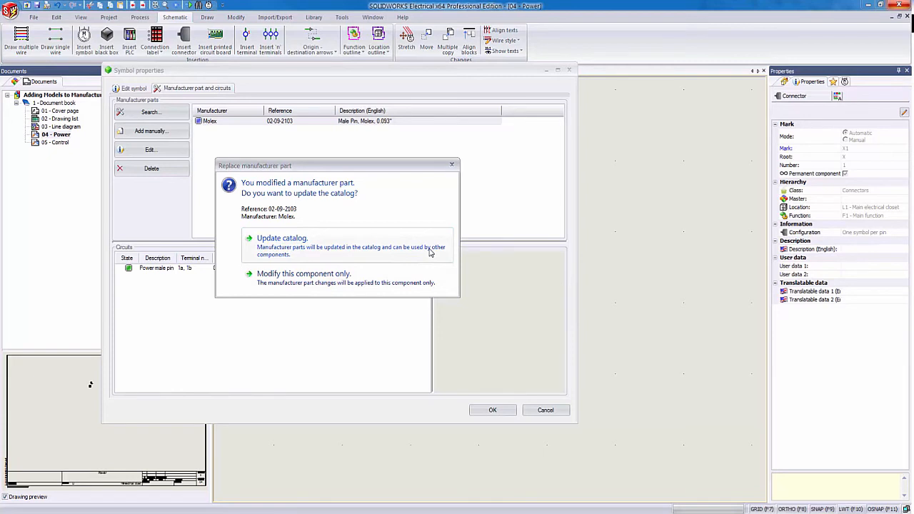
click(283, 238)
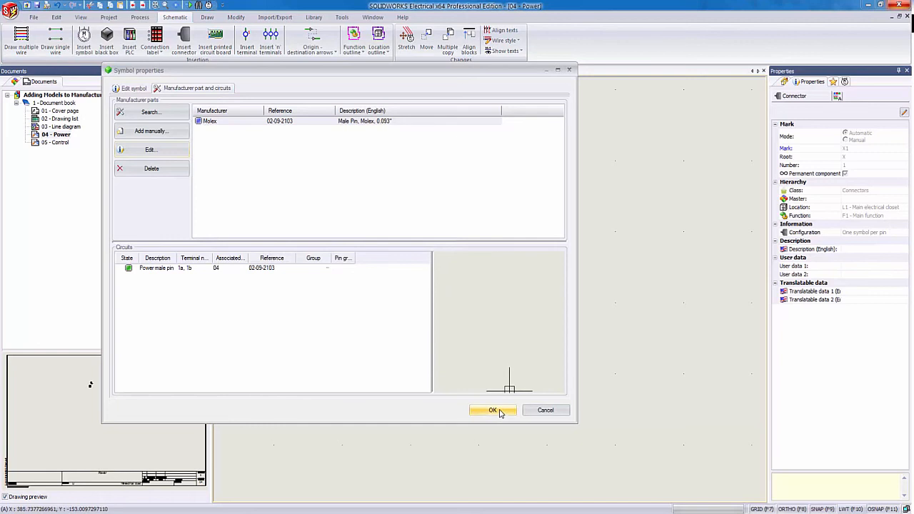
click(493, 410)
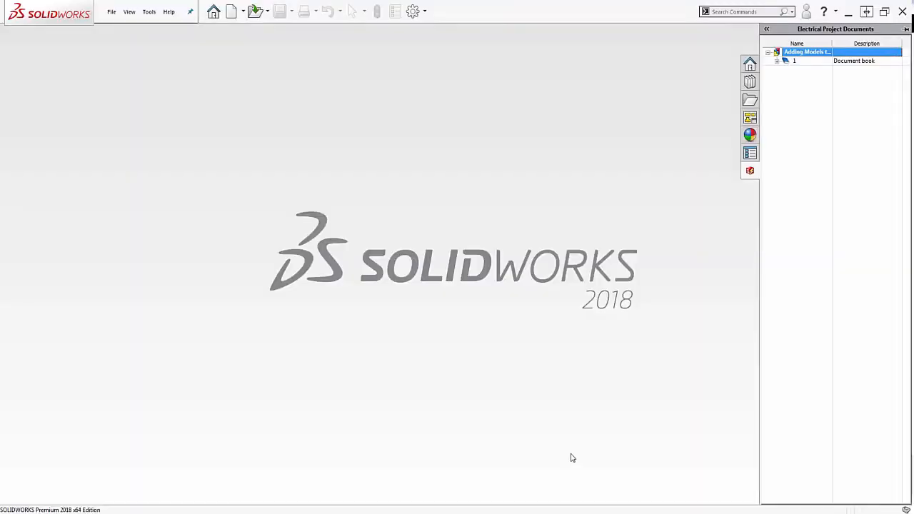
Expand the Document book and open the 06 ANSI Template Project assembly.
click(779, 60)
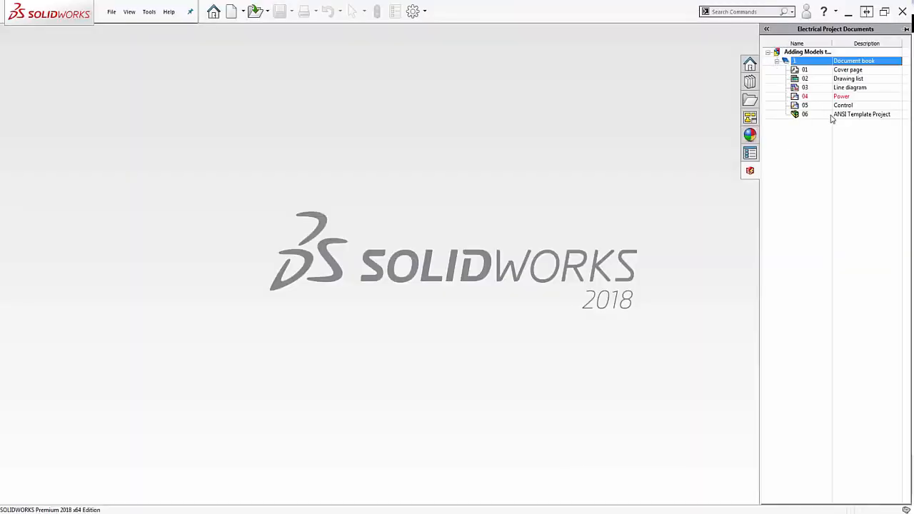
click(861, 114)
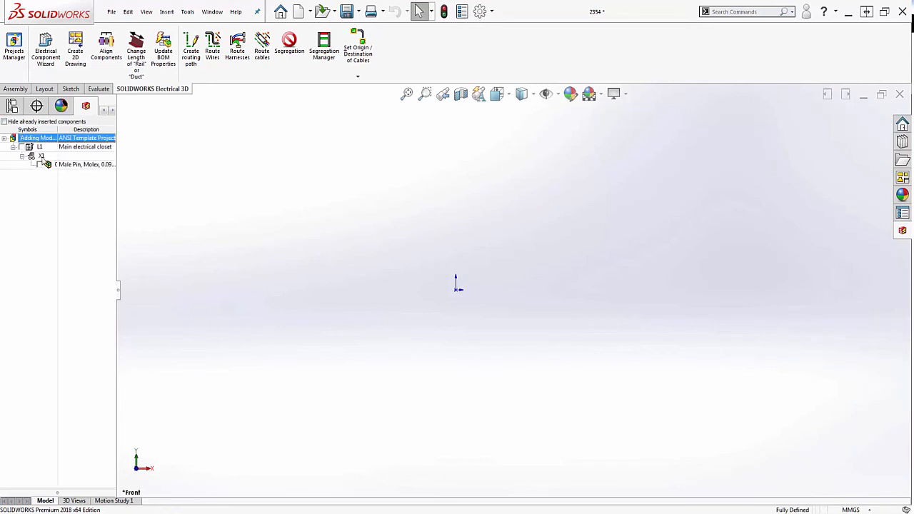
Right-click the Male Pin, Molex entry under X1 in the Electrical 3D tree.
right_click(78, 165)
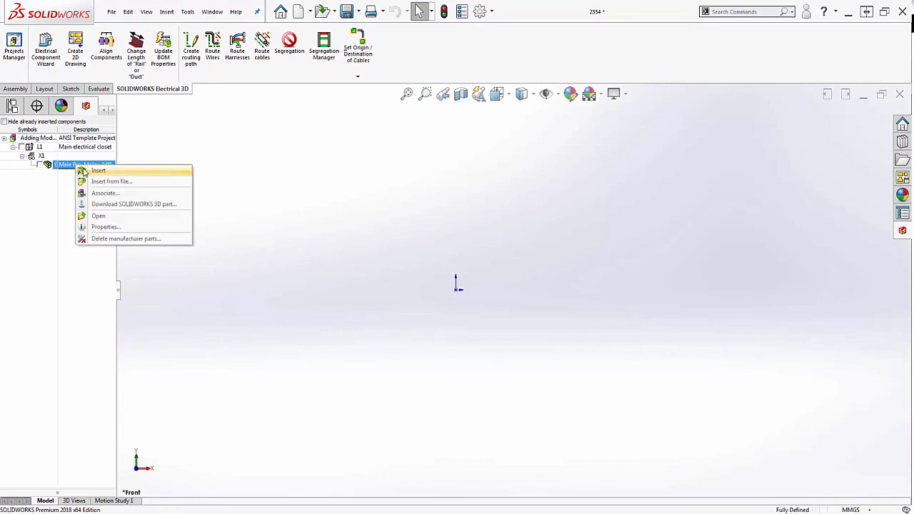